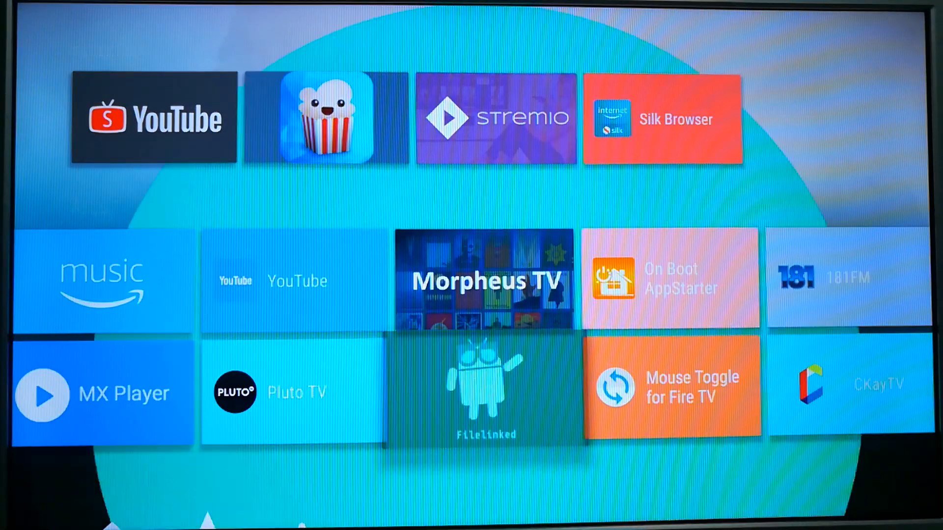
Step: Launch Filelinked and submit store code 47356537 to load the KodiAmerica App Vault
left_click(486, 390)
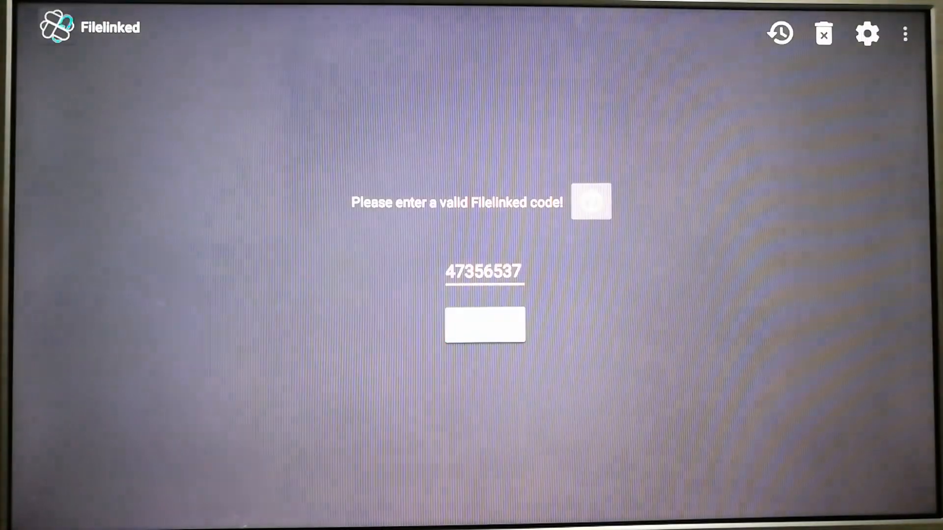
left_click(485, 326)
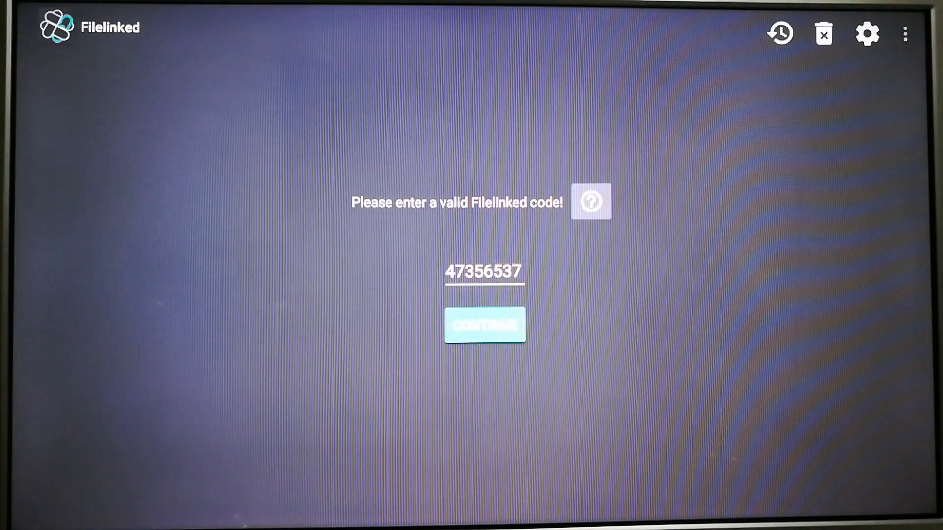
left_click(484, 326)
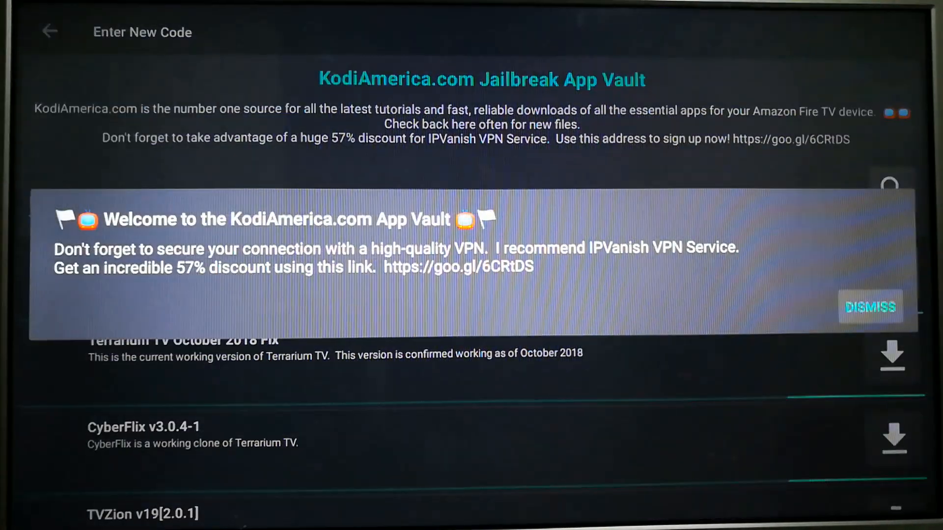
Step: Dismiss the KodiAmerica.com welcome pop-up to reveal the App Vault file list
left_click(871, 307)
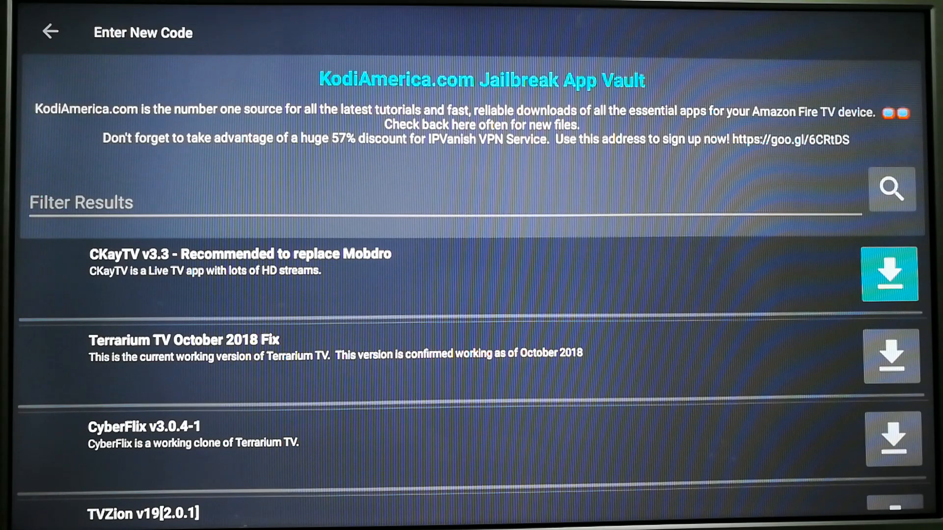
scroll("down", 3)
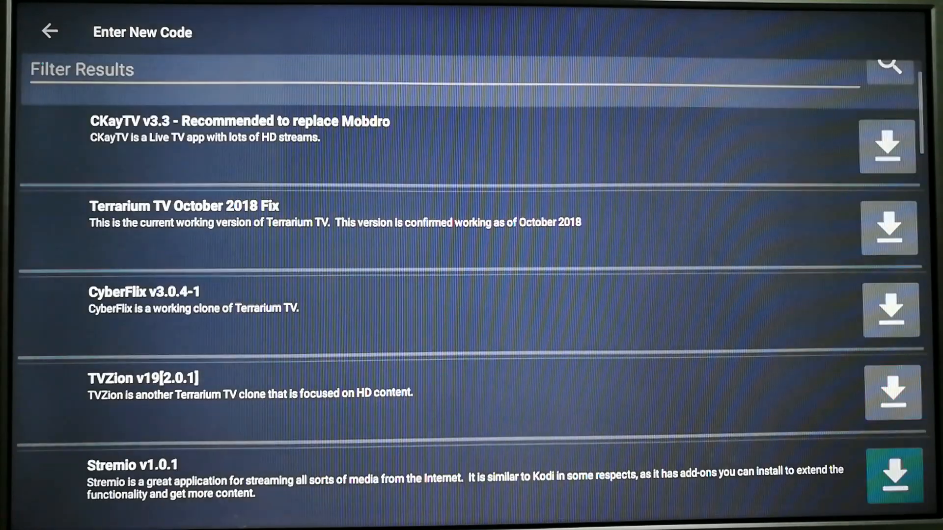
scroll("down", 3)
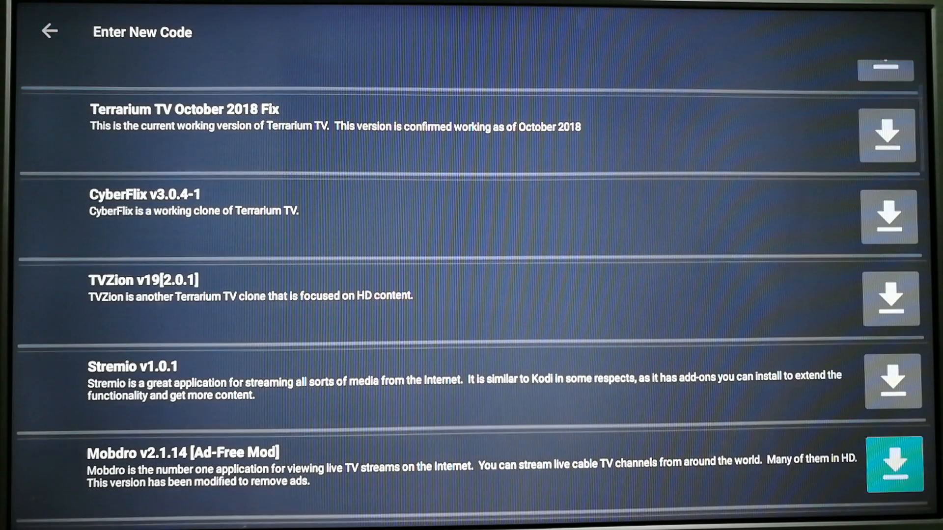
scroll("down", 3)
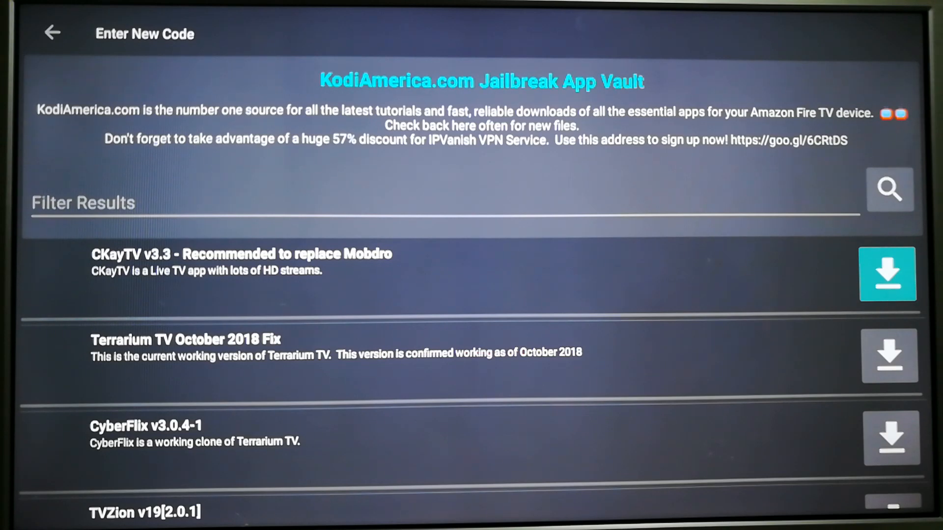
Step: Download CKayTV v3.3 from the App Vault list
left_click(889, 273)
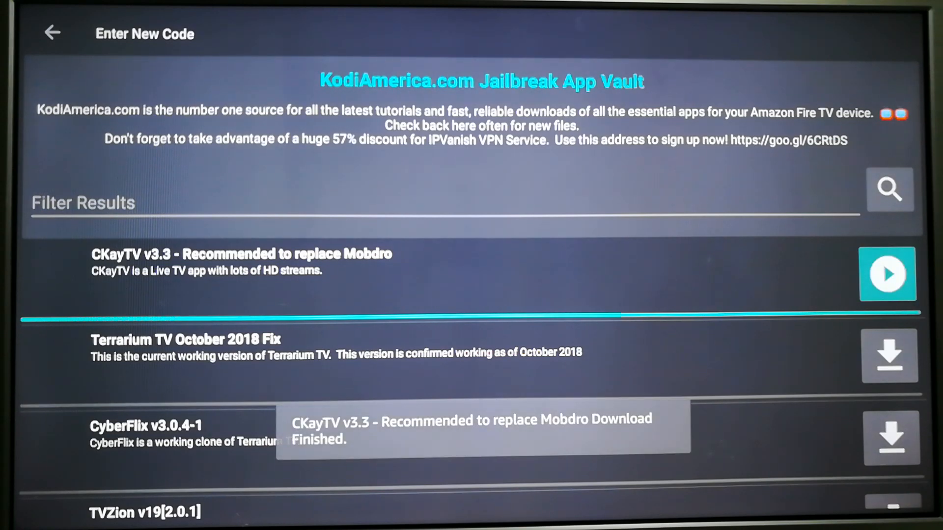
Step: Install the downloaded CKayTV v3.3 and return to the code entry screen
left_click(888, 275)
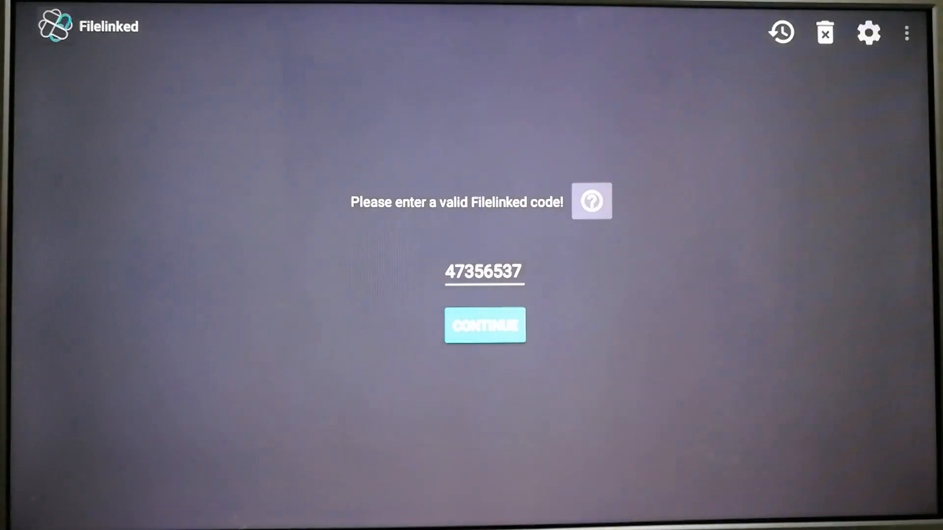
left_click(825, 33)
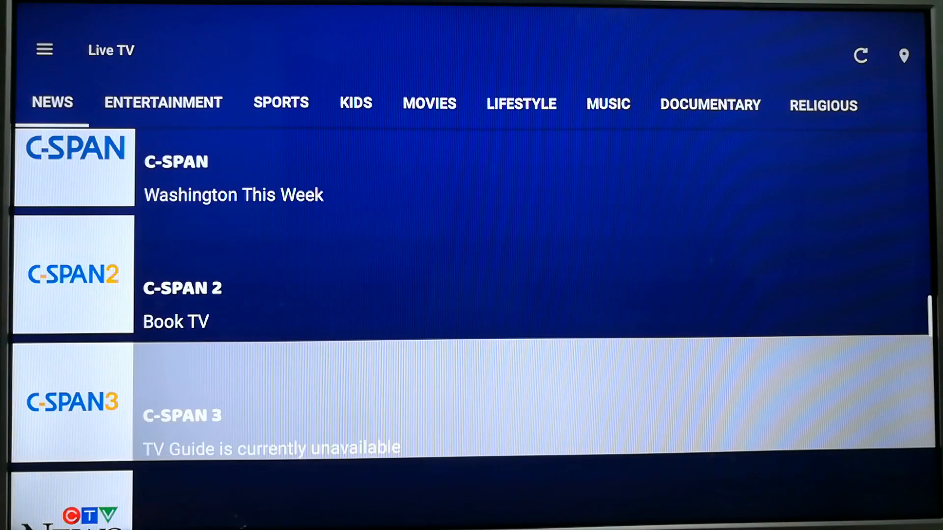
Step: Scroll the Live TV News channels, then refresh the channel list
scroll("down", 3)
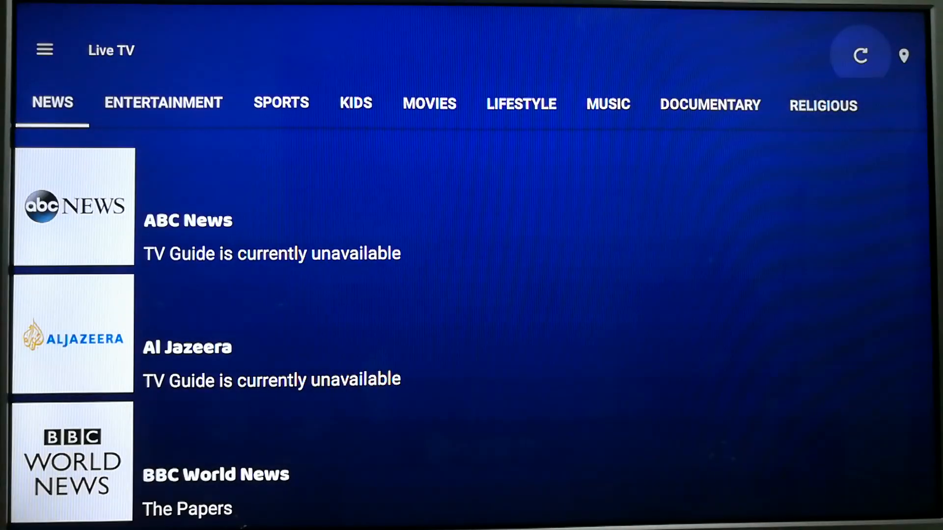
left_click(164, 102)
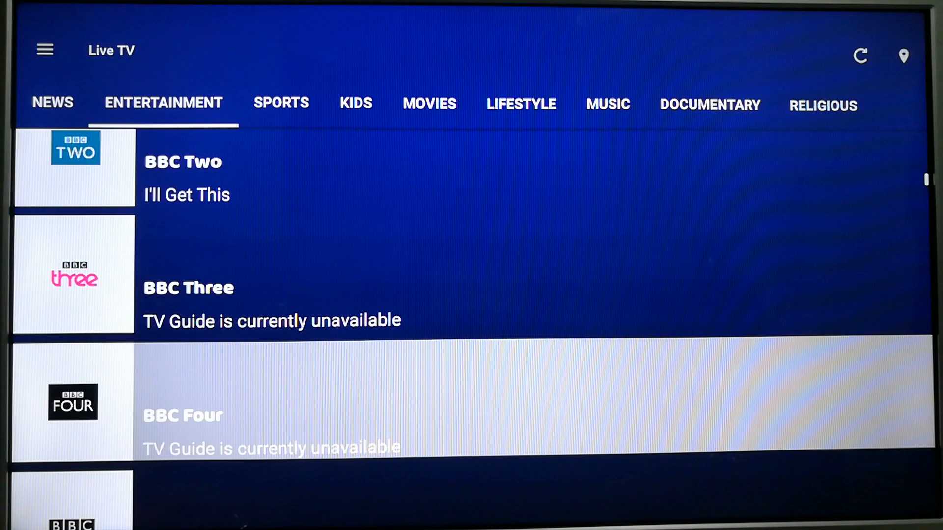
Step: Scroll through the Entertainment channels from the BBC stations back to A&E
scroll("down", 3)
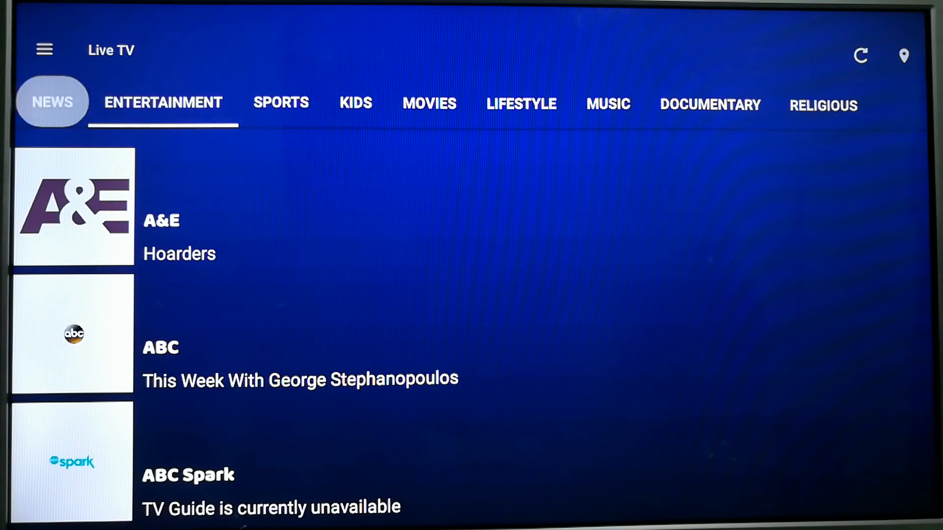
Step: Browse the News channels from Fox News and France 24, then switch to Sports
left_click(52, 102)
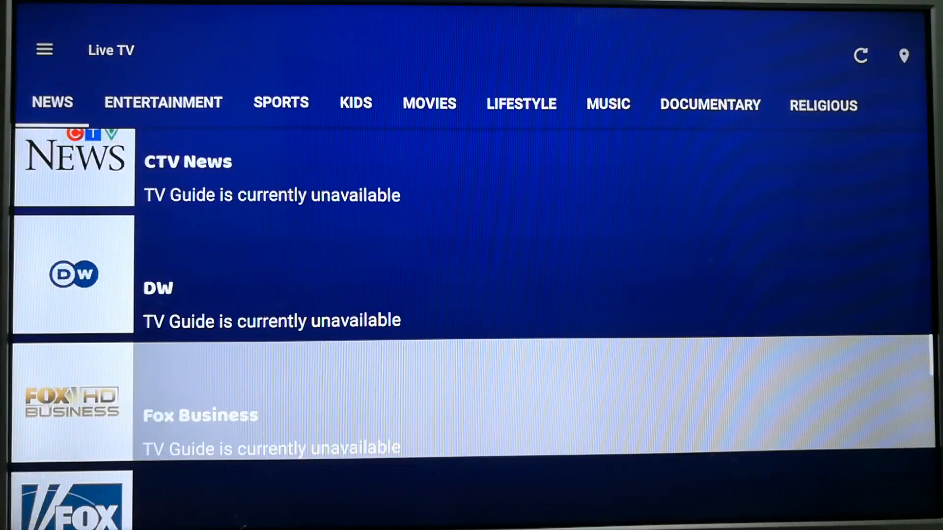
scroll("down", 3)
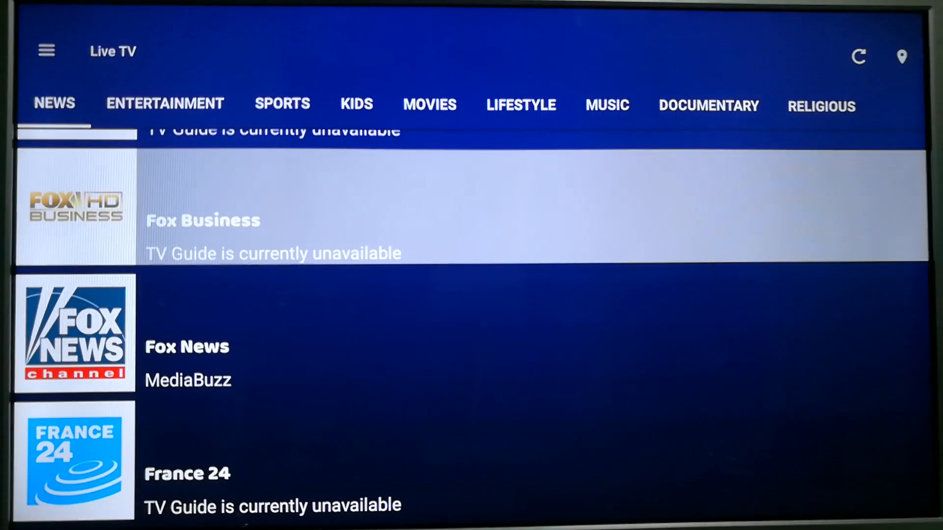
left_click(187, 347)
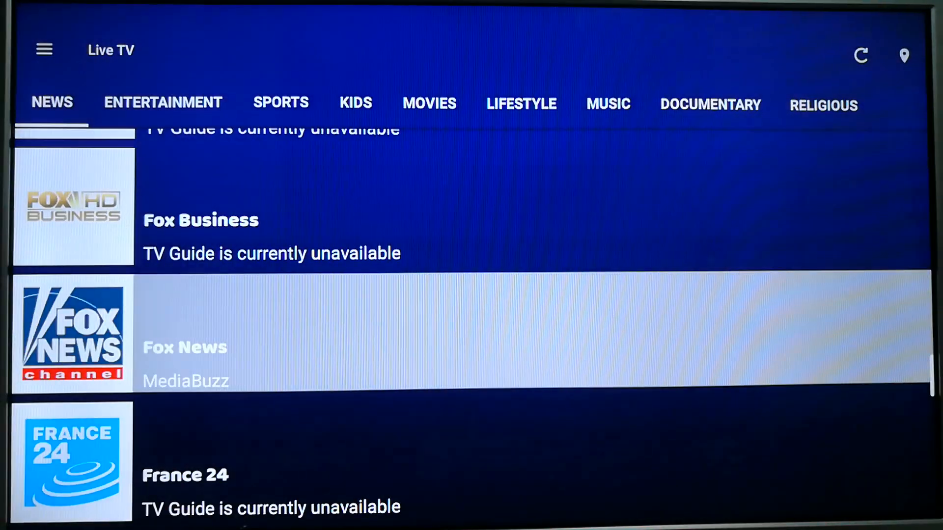
scroll("down", 3)
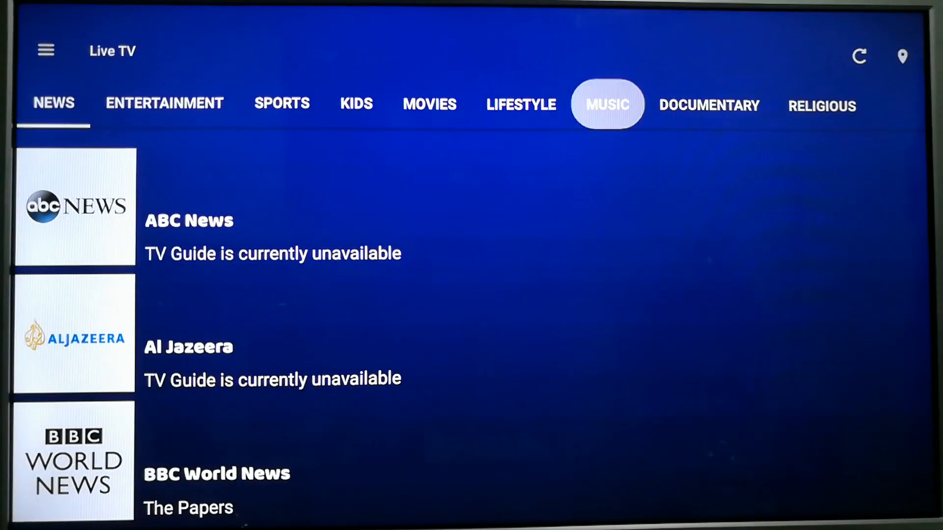
left_click(281, 103)
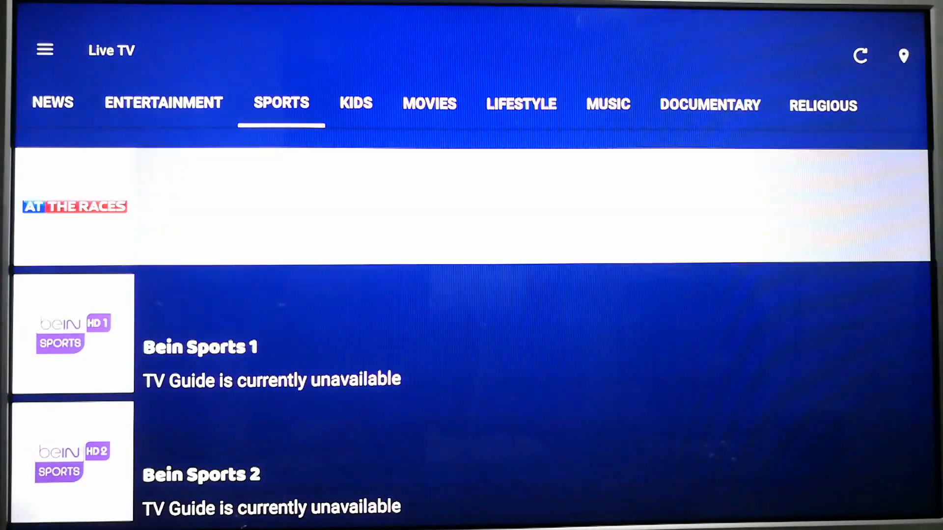
Step: Scroll through the Sports channels and open the side navigation menu
scroll("down", 3)
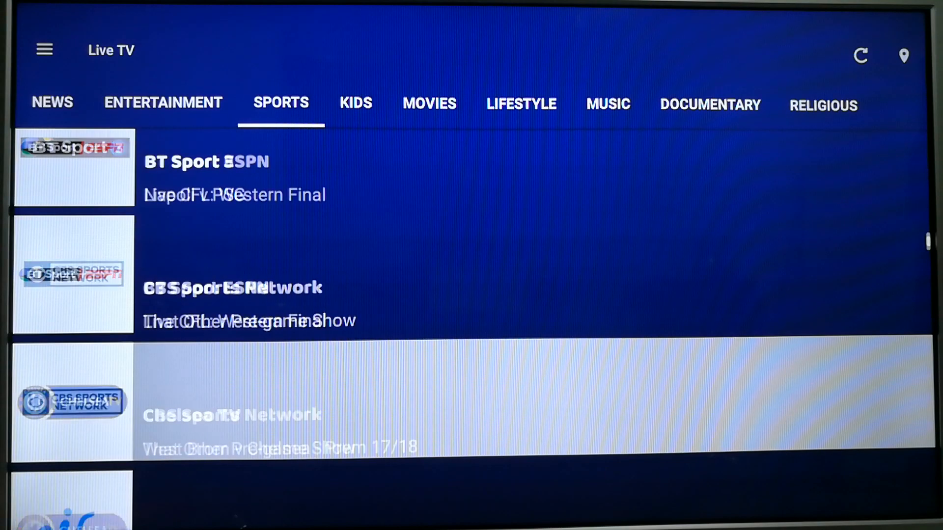
scroll("down", 3)
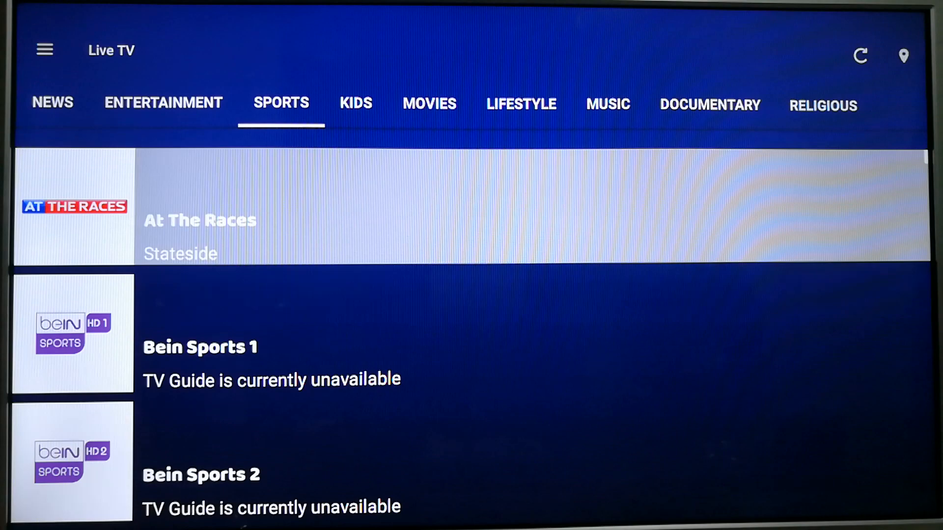
left_click(43, 49)
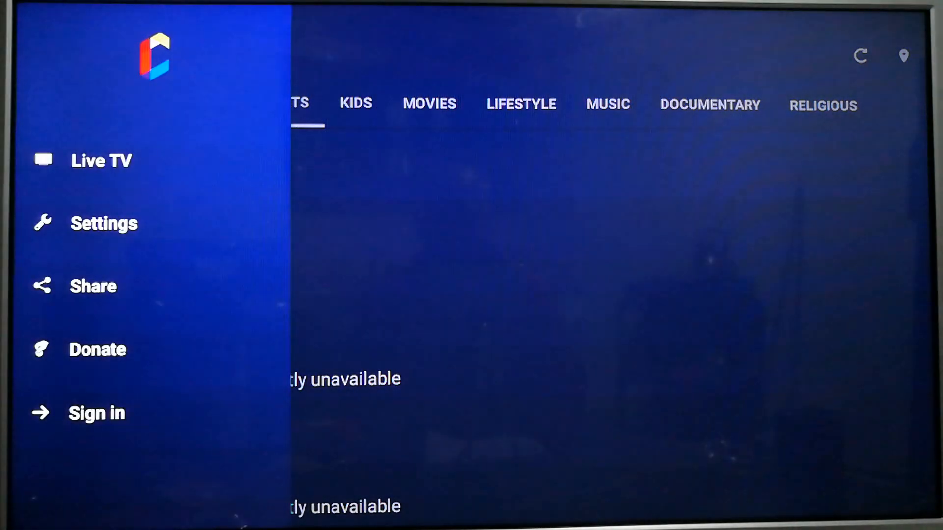
Step: Check CKayTV Settings showing version 3.3, then return to the Fire TV home screen
left_click(104, 224)
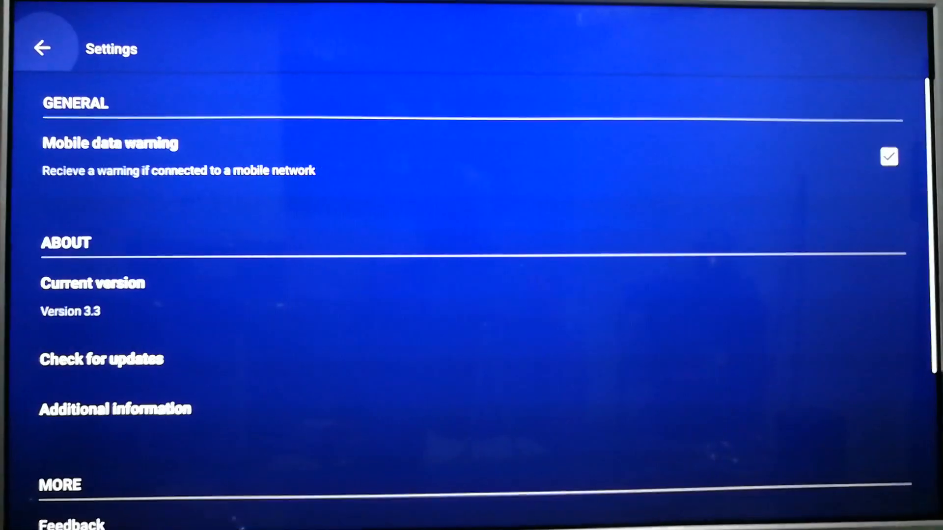
scroll("down", 3)
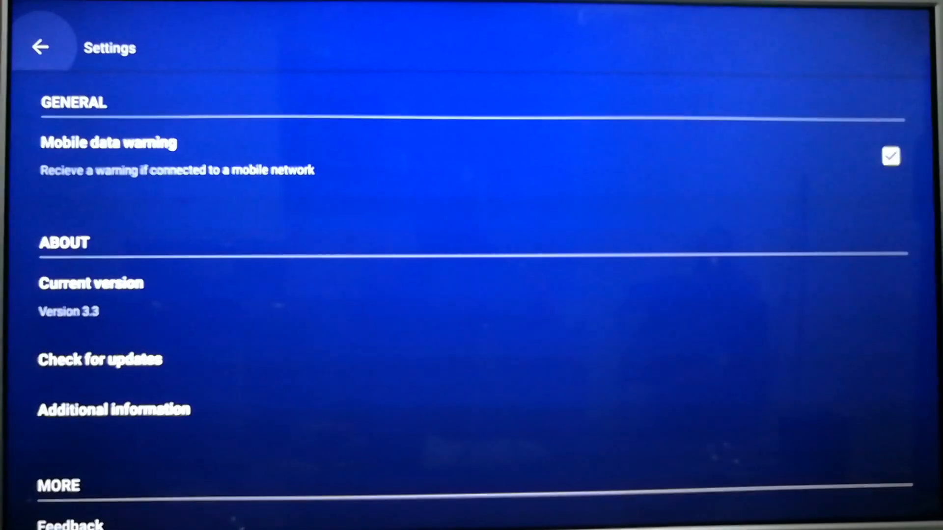
left_click(99, 360)
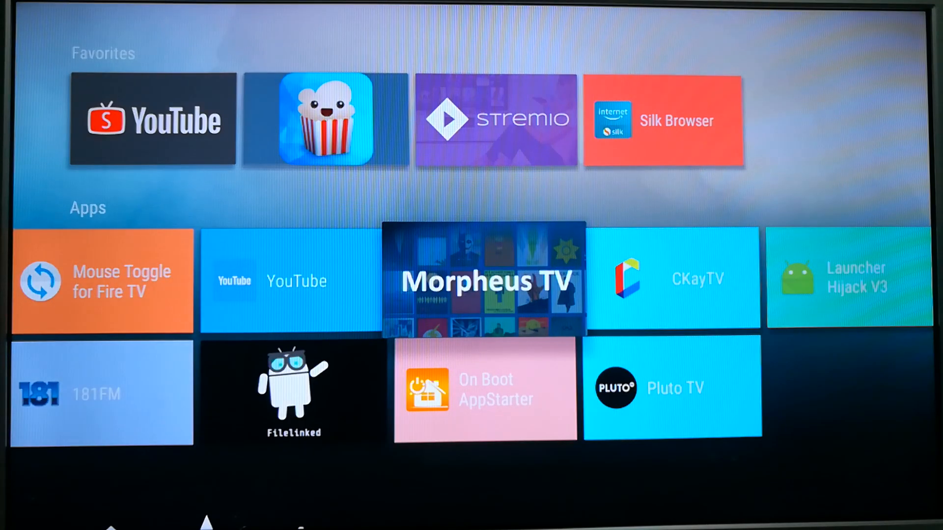
Step: Launch Filelinked from the Apps row, reopening its 47356537 code screen
left_click(293, 396)
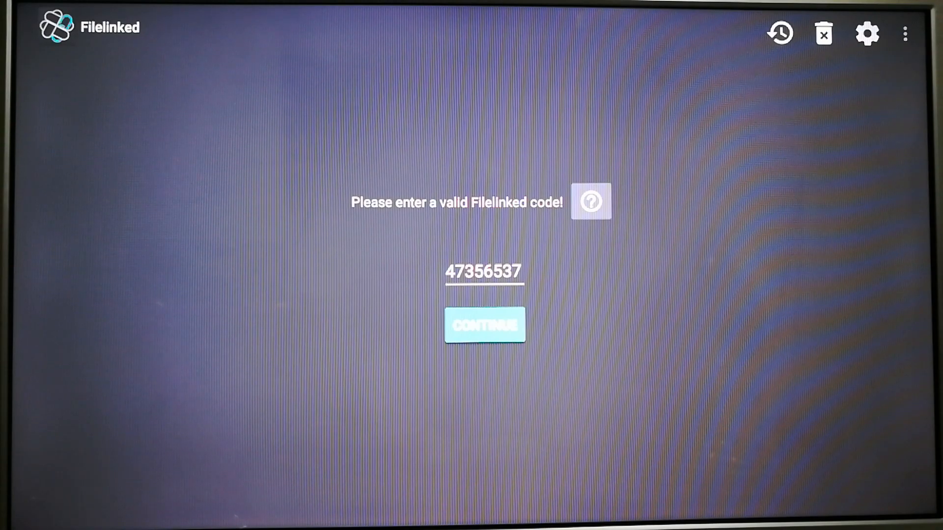
left_click(485, 325)
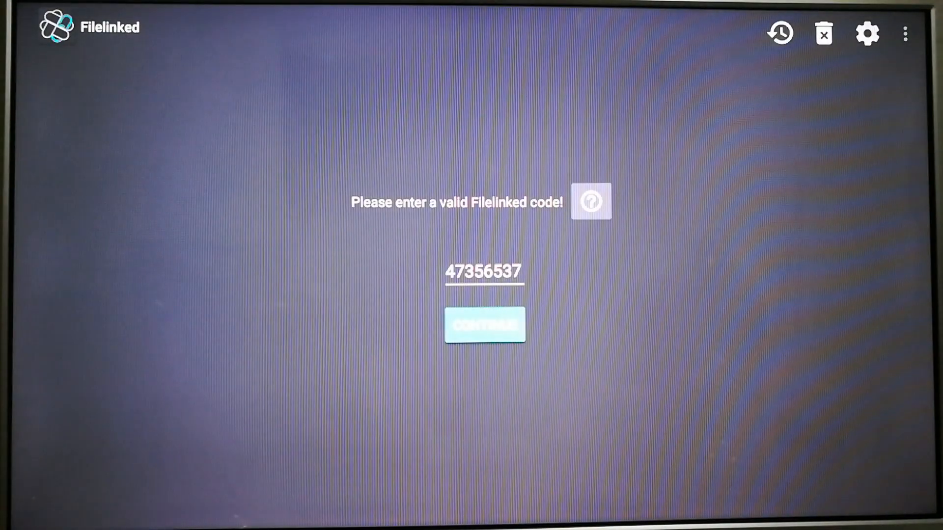
left_click(484, 326)
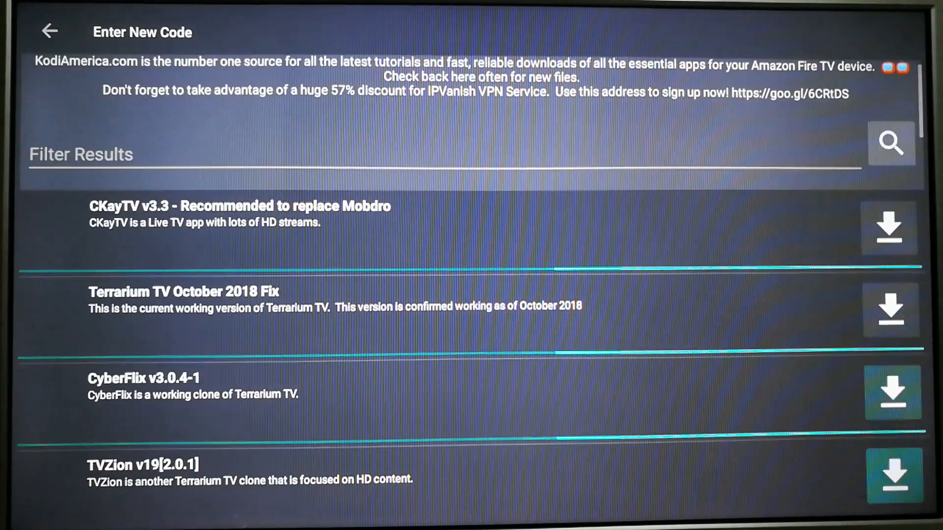
Step: Scroll the store list, exit to new code entry, and request deleting all download-folder files
scroll("down", 3)
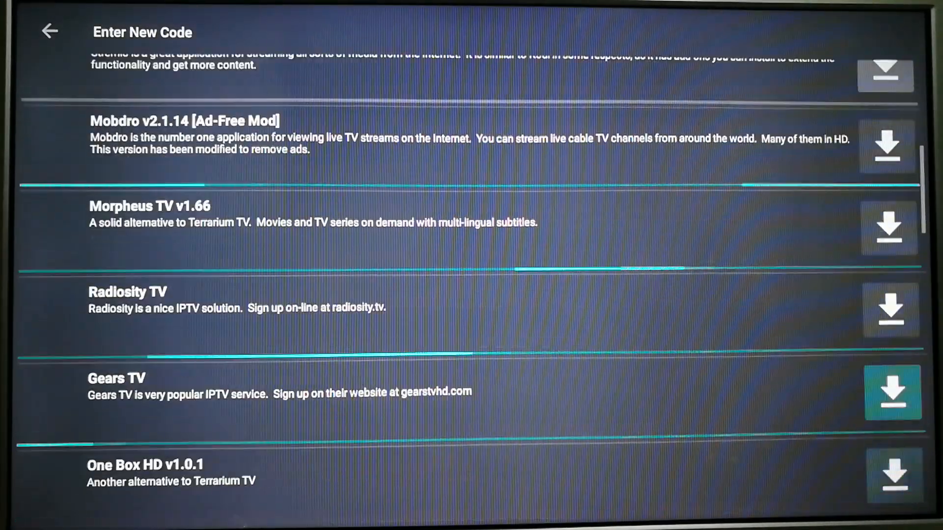
scroll("down", 3)
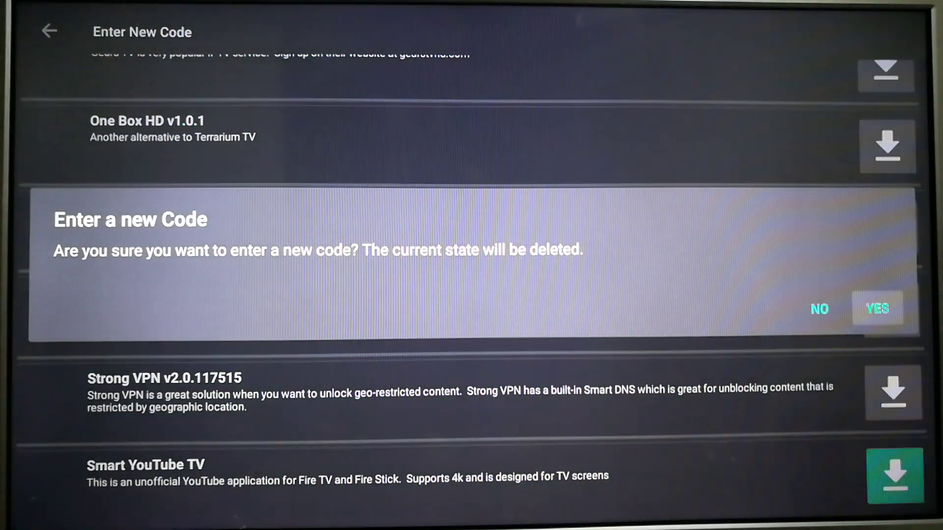
left_click(878, 309)
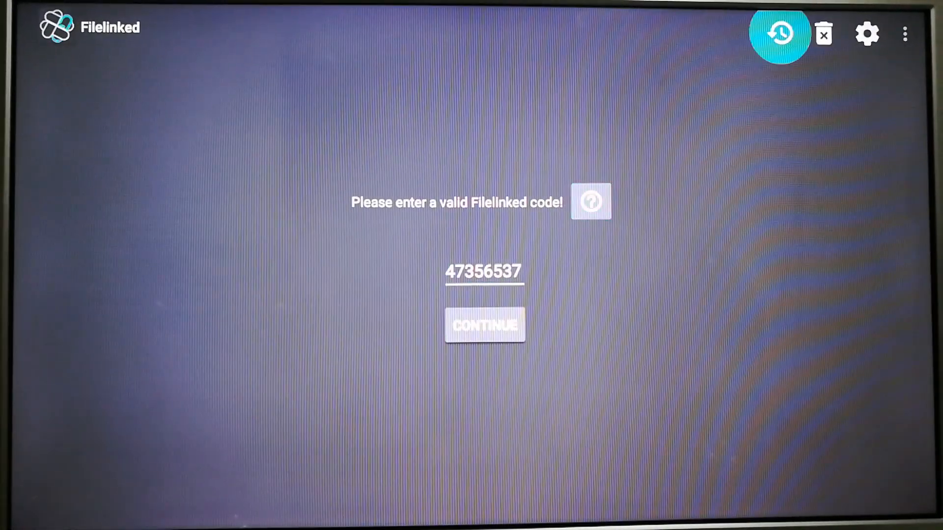
left_click(824, 33)
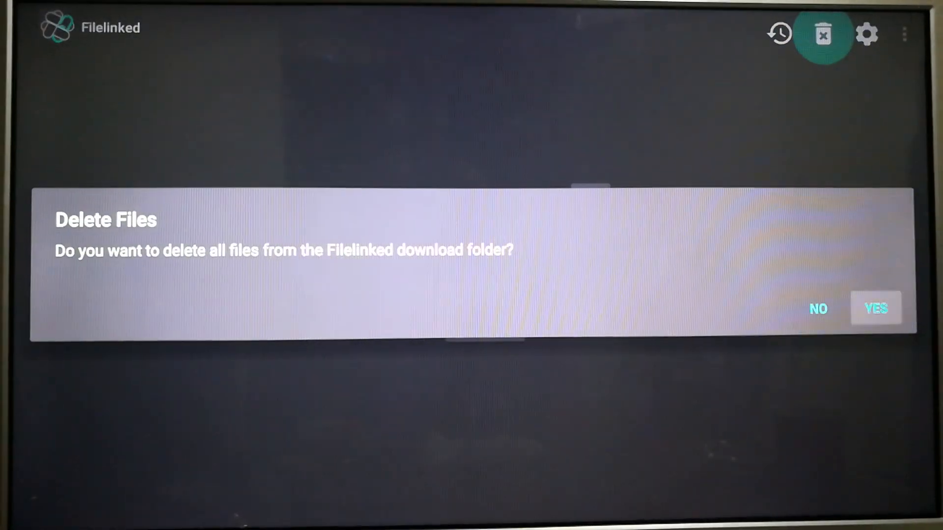